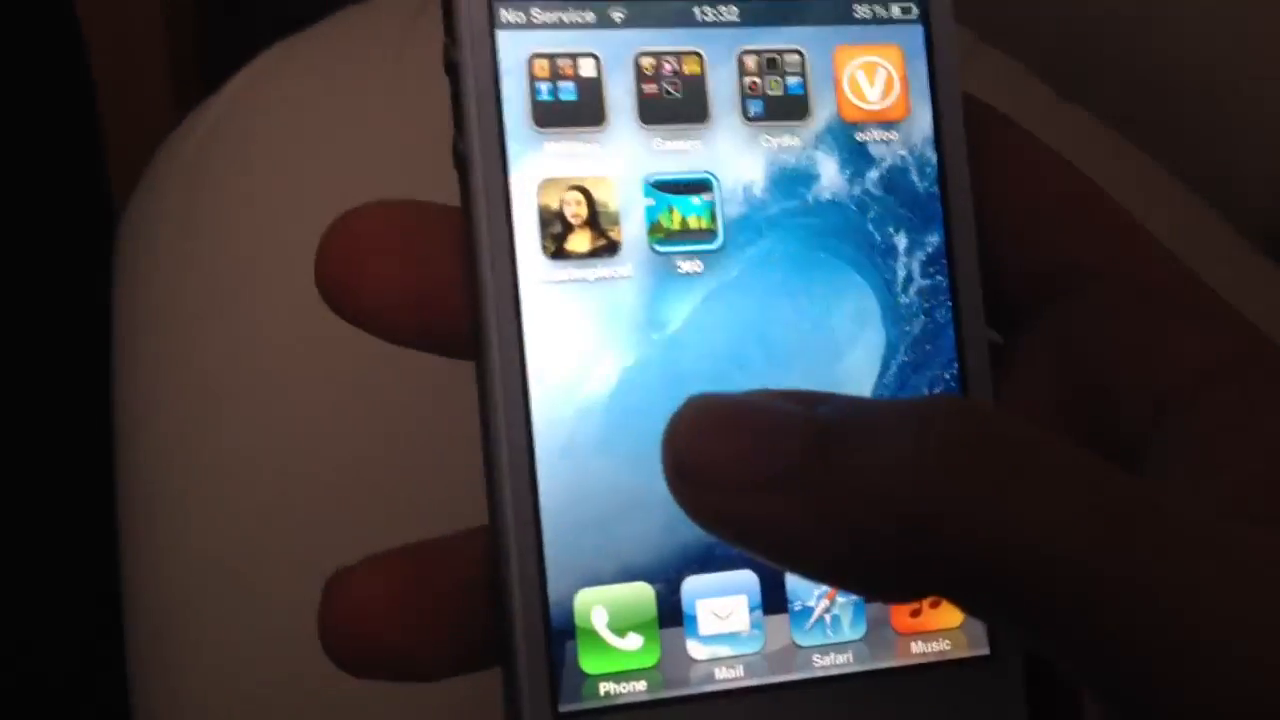
Step: Navigate Cydia's Manage and Sections pages to reach the DreamBoard package
{"action": "scroll", "scroll_direction": "left", "scroll_amount": 3}
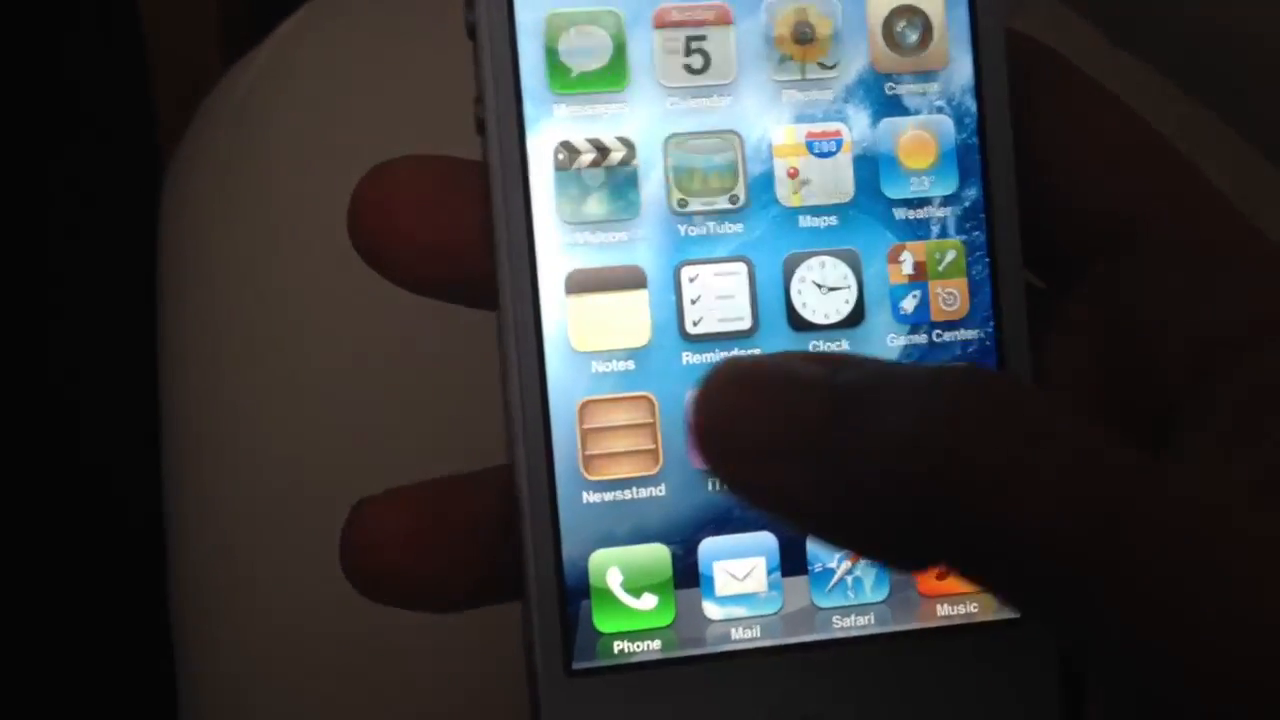
{"action": "scroll", "scroll_direction": "left", "scroll_amount": 3}
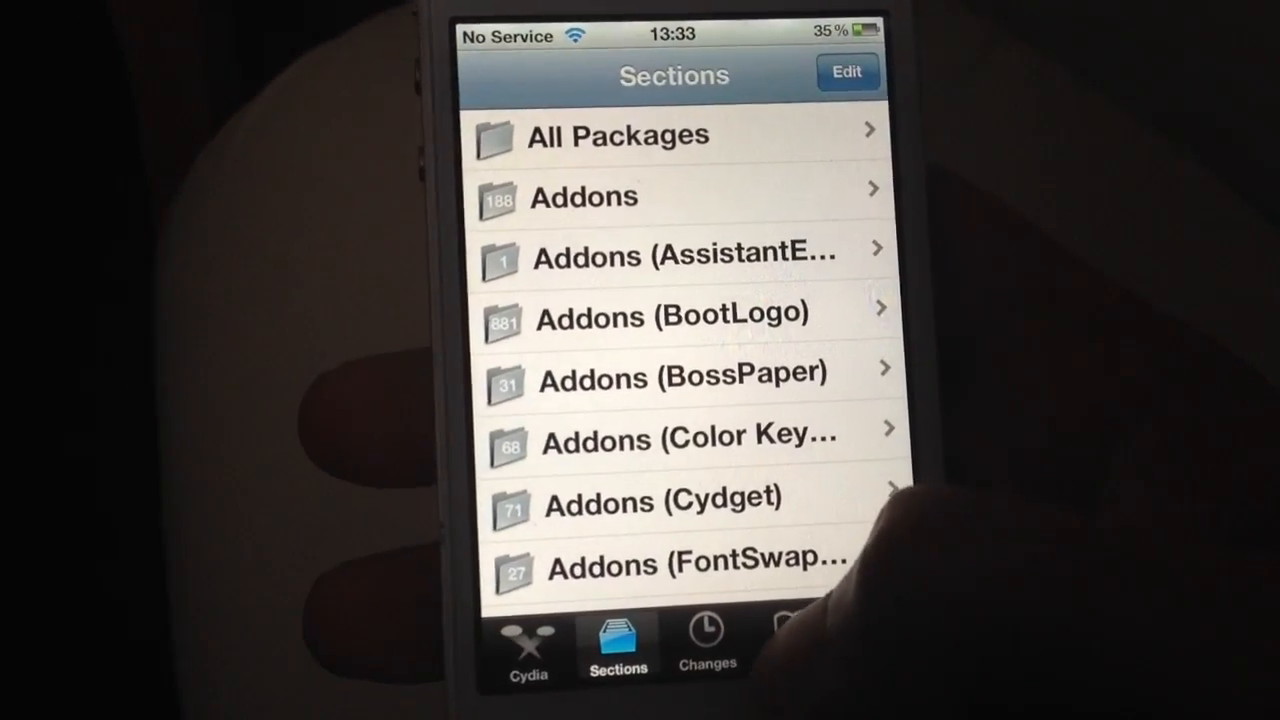
{"action": "left_click", "coordinate": [806, 624]}
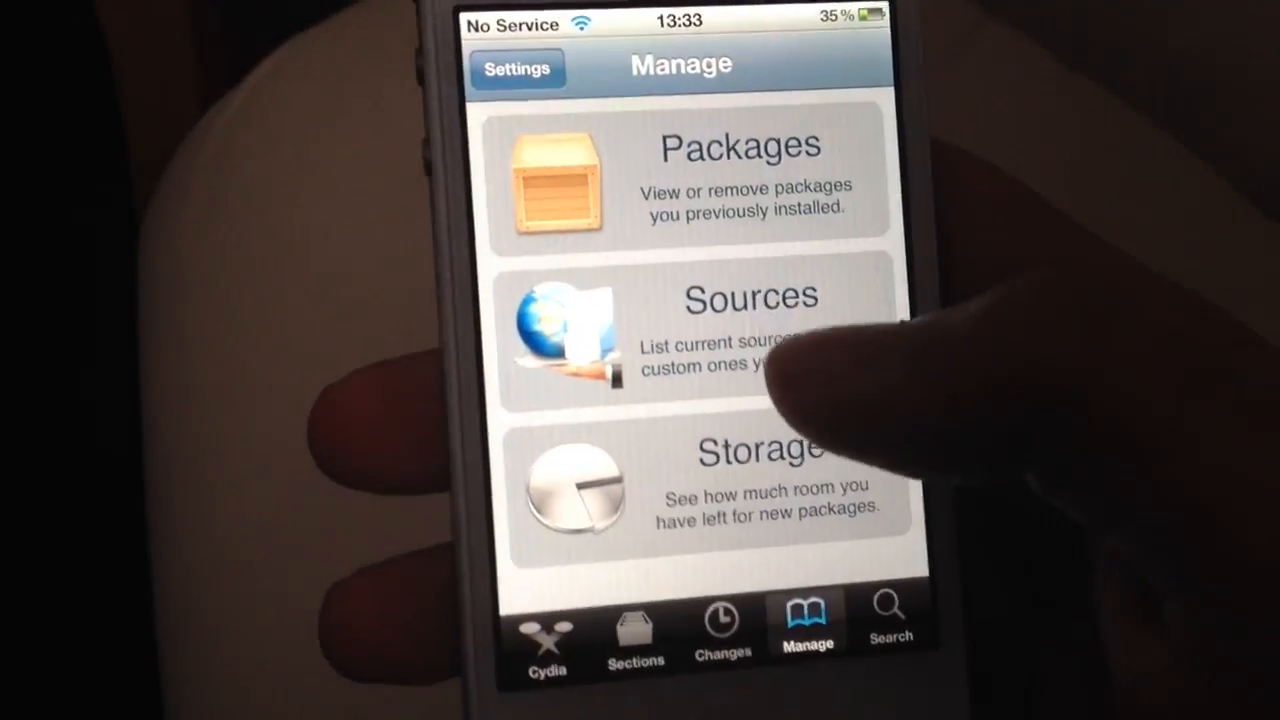
{"action": "left_click", "coordinate": [740, 330]}
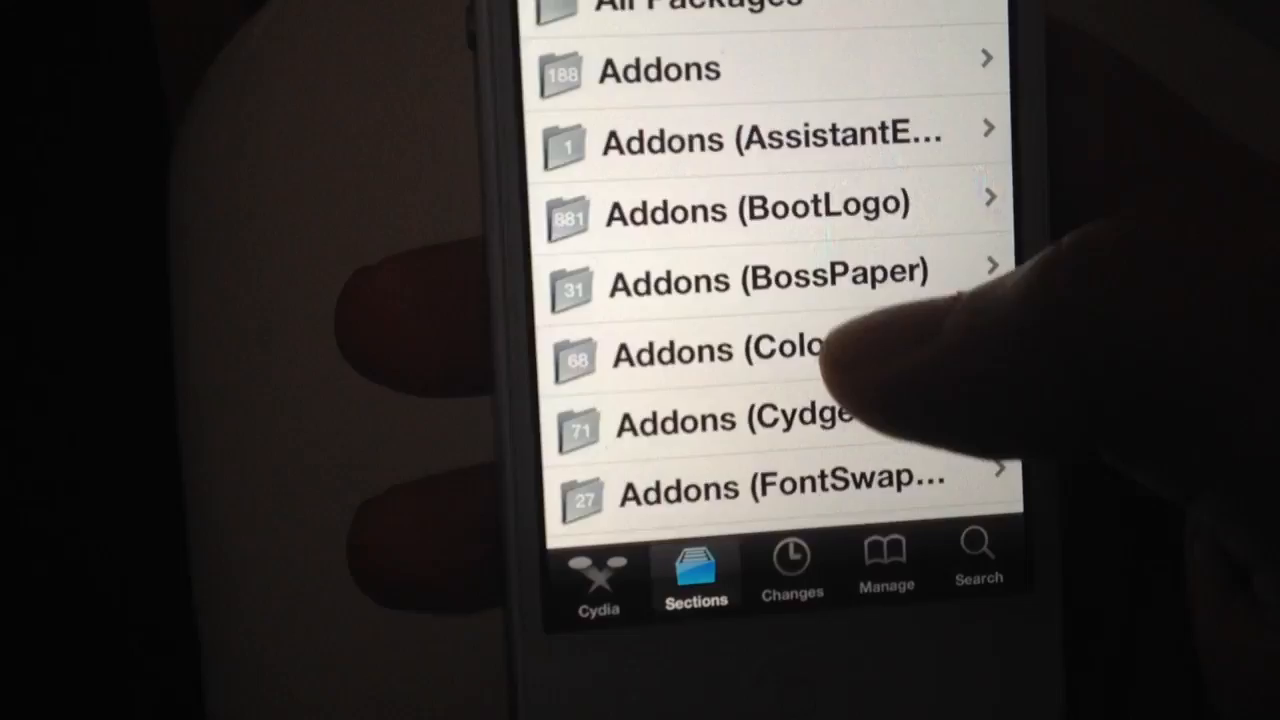
{"action": "scroll", "scroll_direction": "down", "scroll_amount": 3}
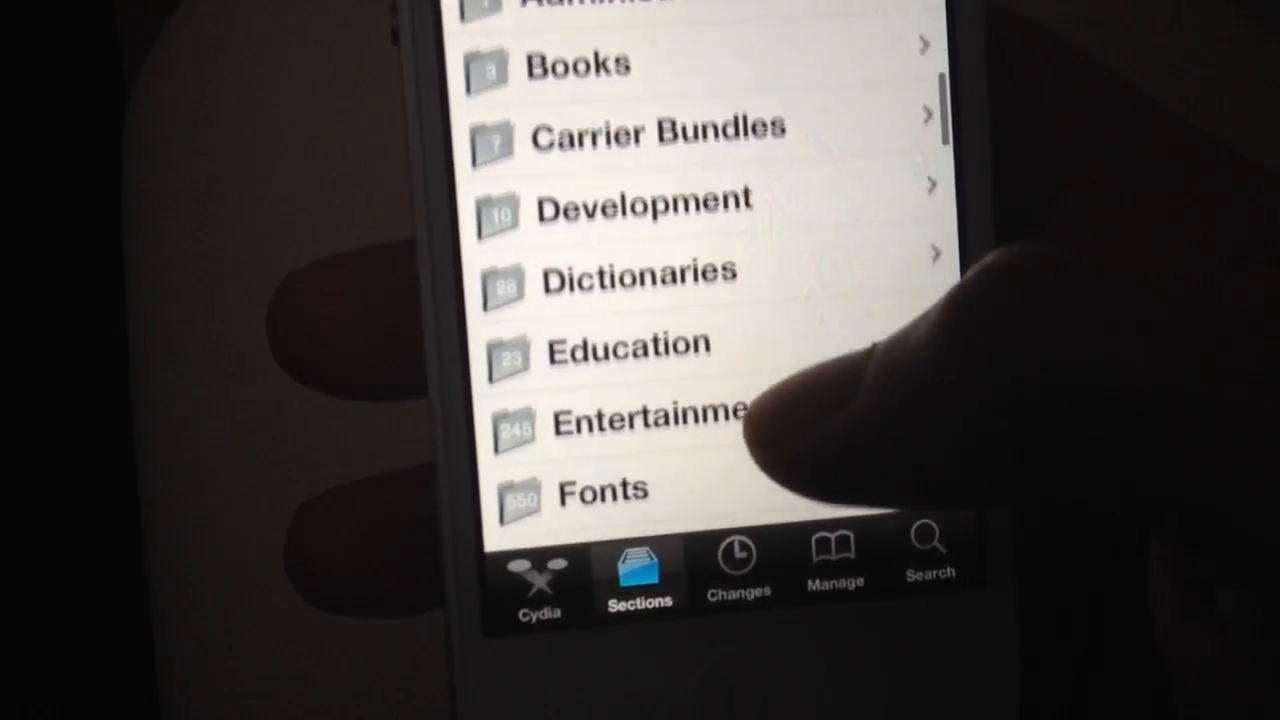
{"action": "scroll", "scroll_direction": "down", "scroll_amount": 3}
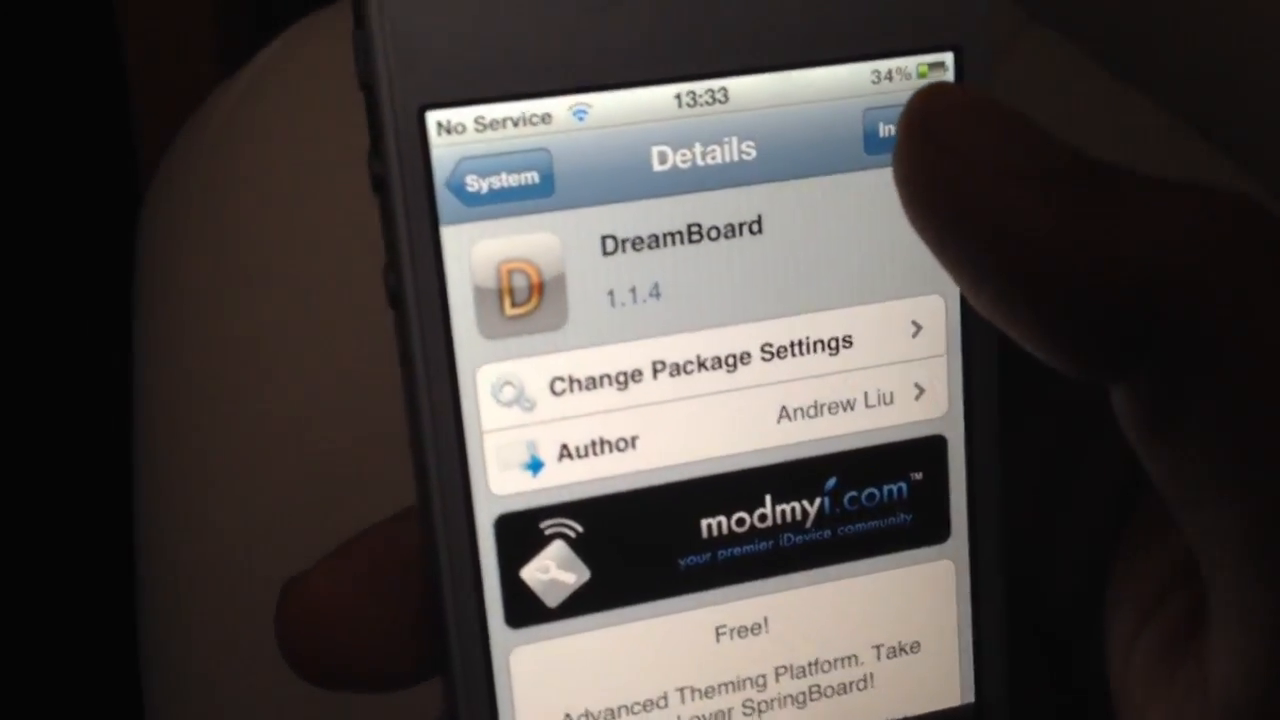
Step: Install DreamBoard 1.1.4, confirming the Core Utilities, gettext and wget dependencies
{"action": "left_click", "coordinate": [888, 128]}
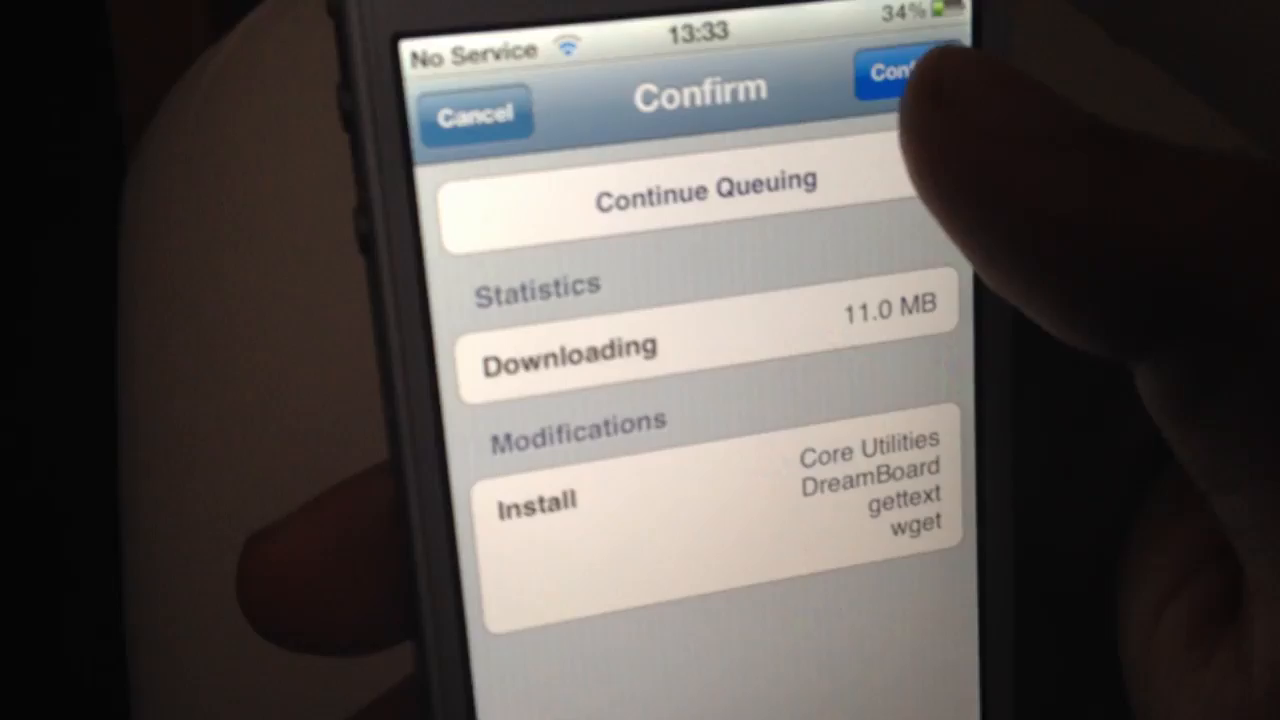
{"action": "left_click", "coordinate": [904, 70]}
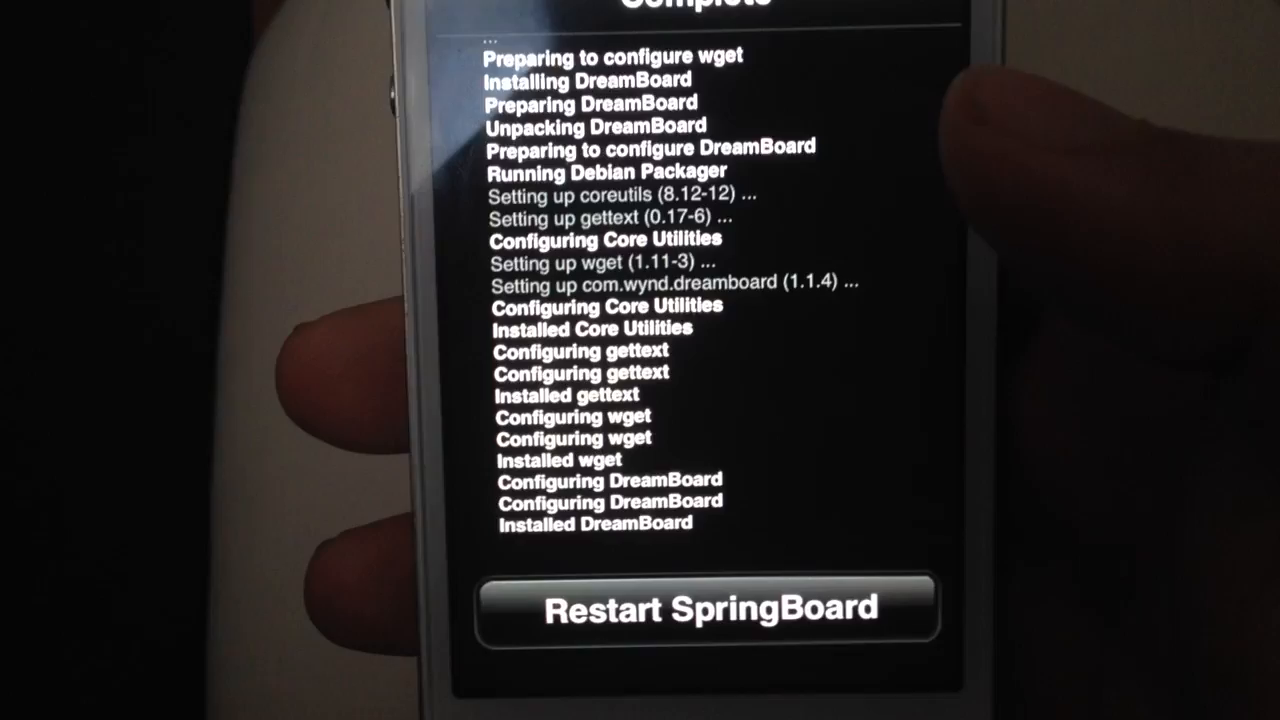
Step: Restart SpringBoard from the install completion screen
{"action": "left_click", "coordinate": [712, 608]}
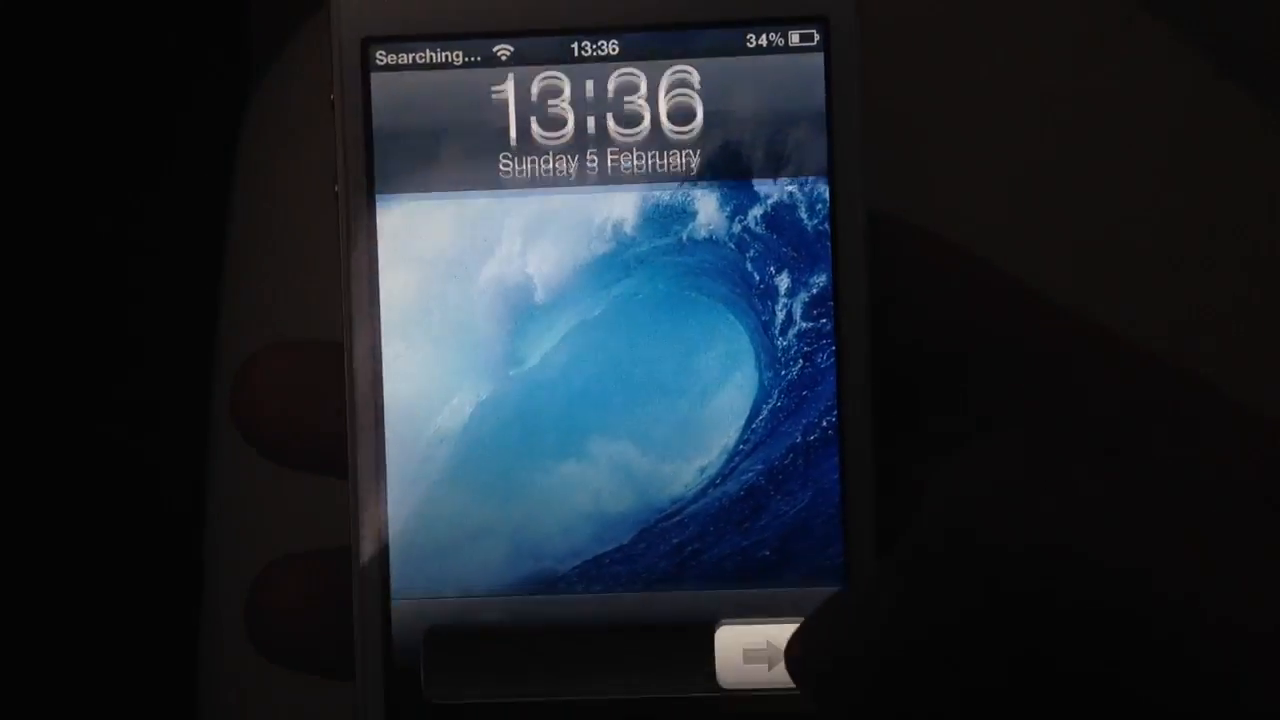
Step: Slide to unlock the phone to the home screen
{"action": "left_click_drag", "start_coordinate": [744, 660], "coordinate": [820, 660]}
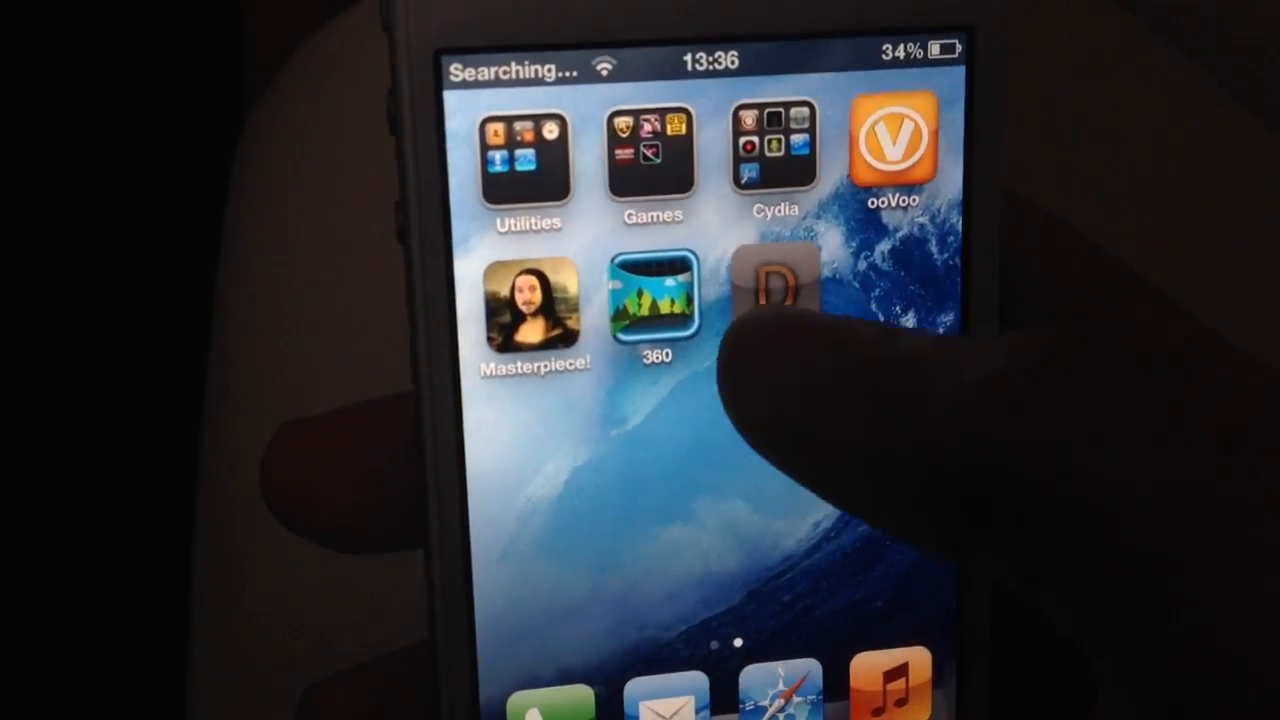
Step: Launch DreamBoard, dismiss its welcome message and apply the Android theme
{"action": "left_click", "coordinate": [776, 296]}
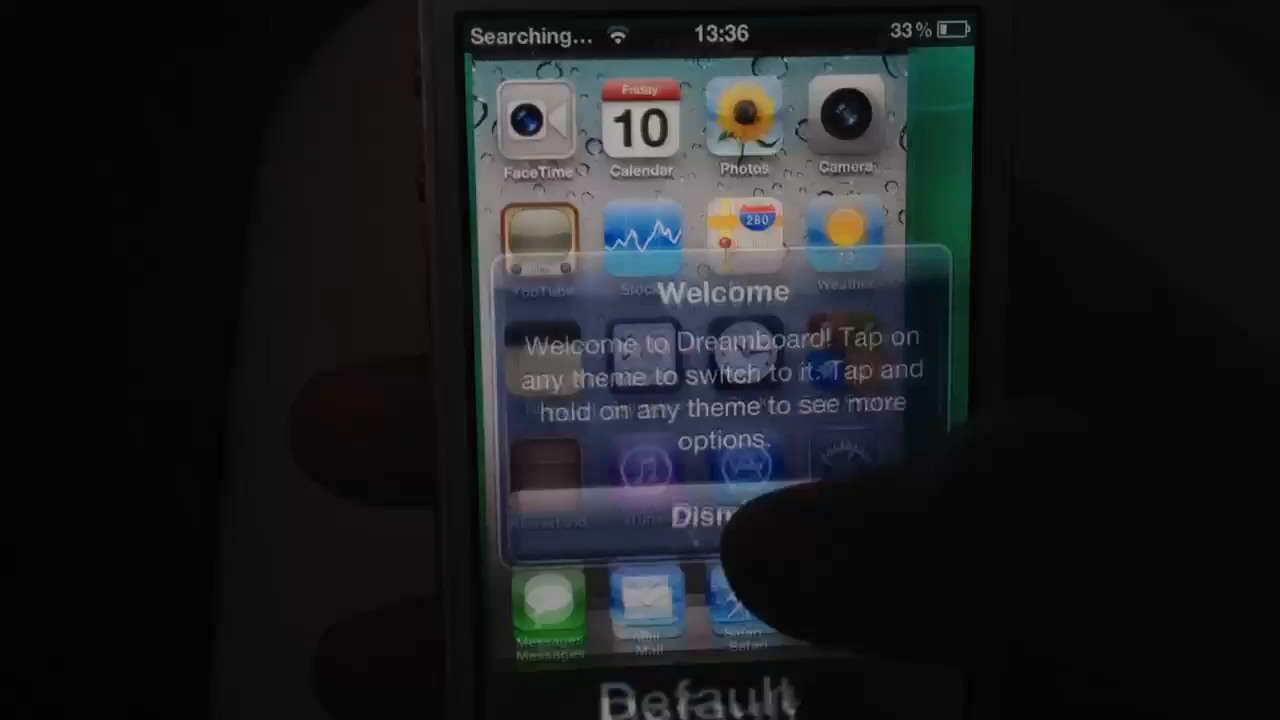
{"action": "left_click", "coordinate": [716, 516]}
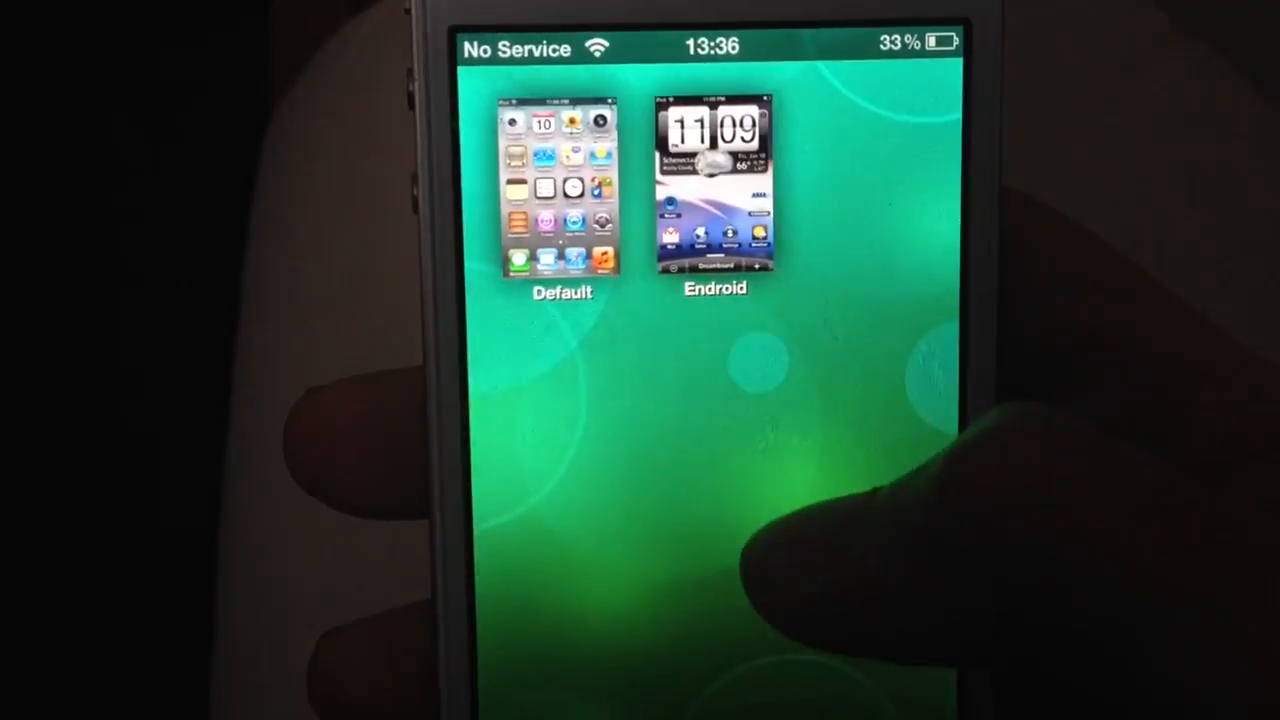
{"action": "left_click", "coordinate": [716, 184]}
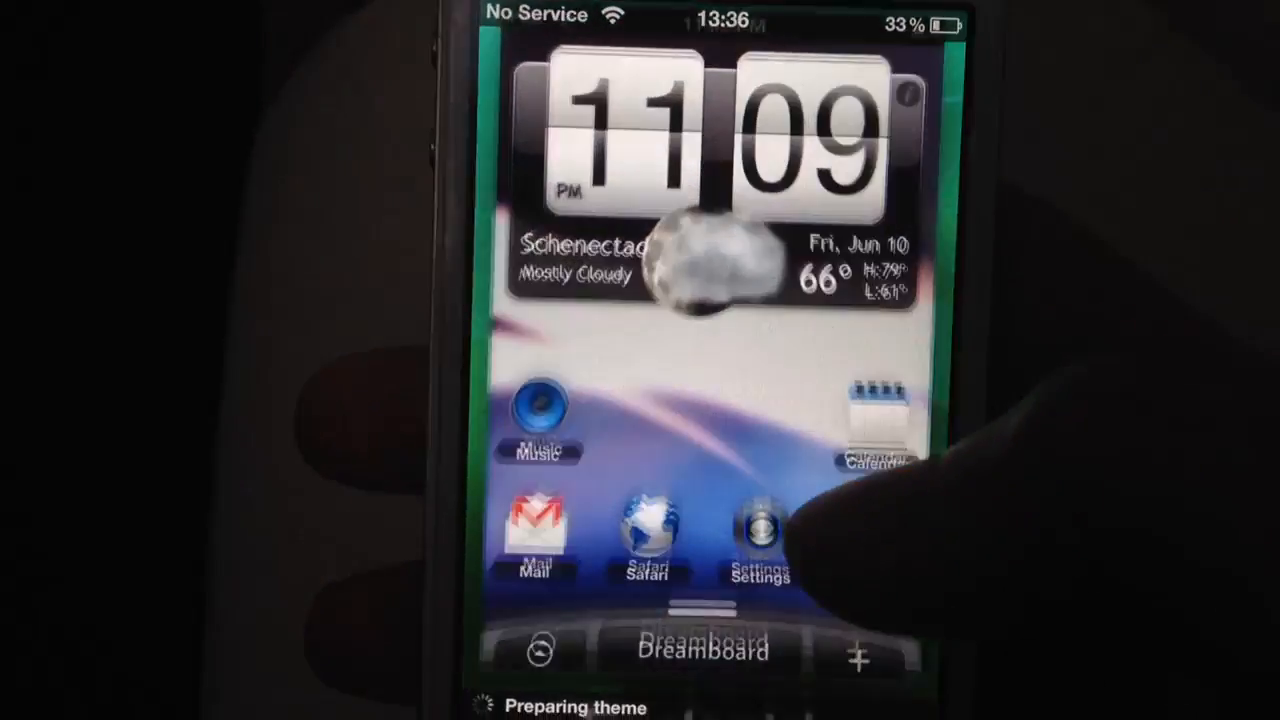